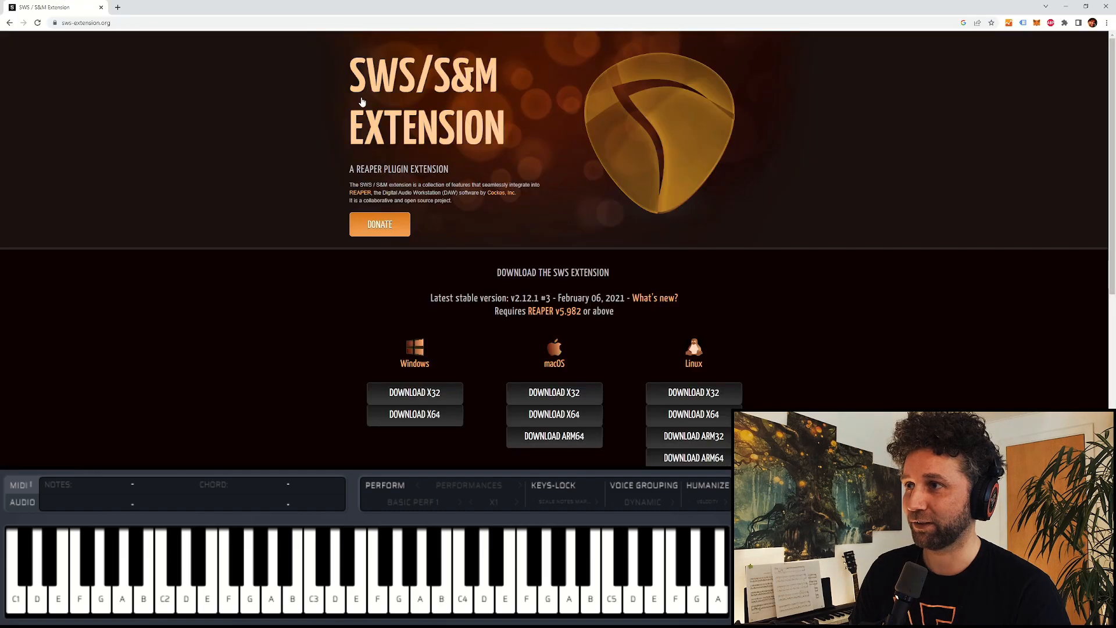
mouse_move(309, 96)
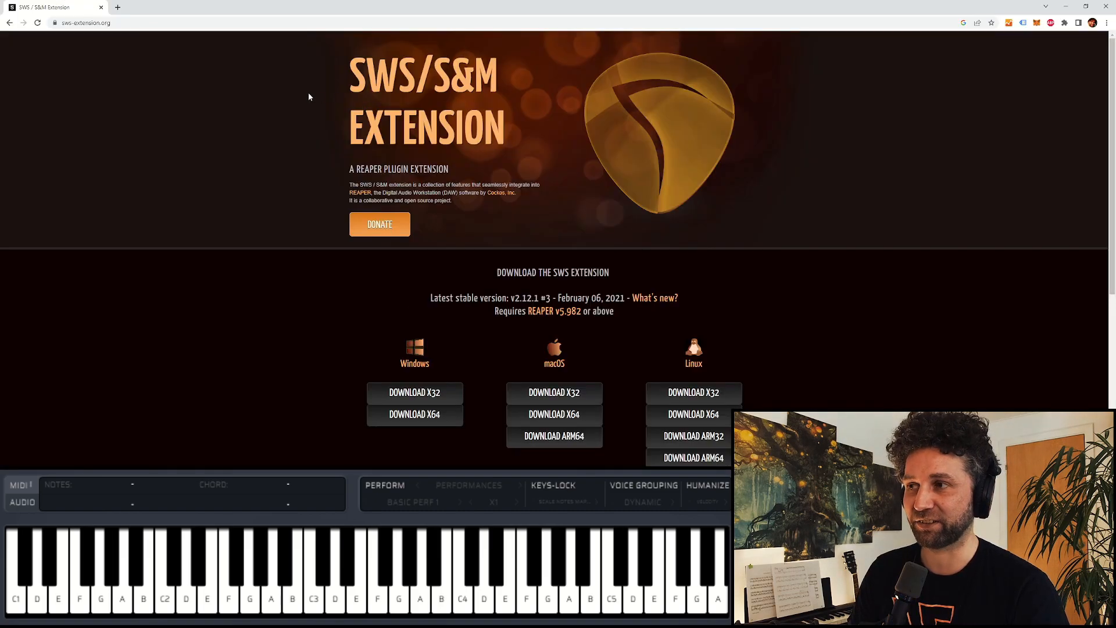
mouse_move(304, 133)
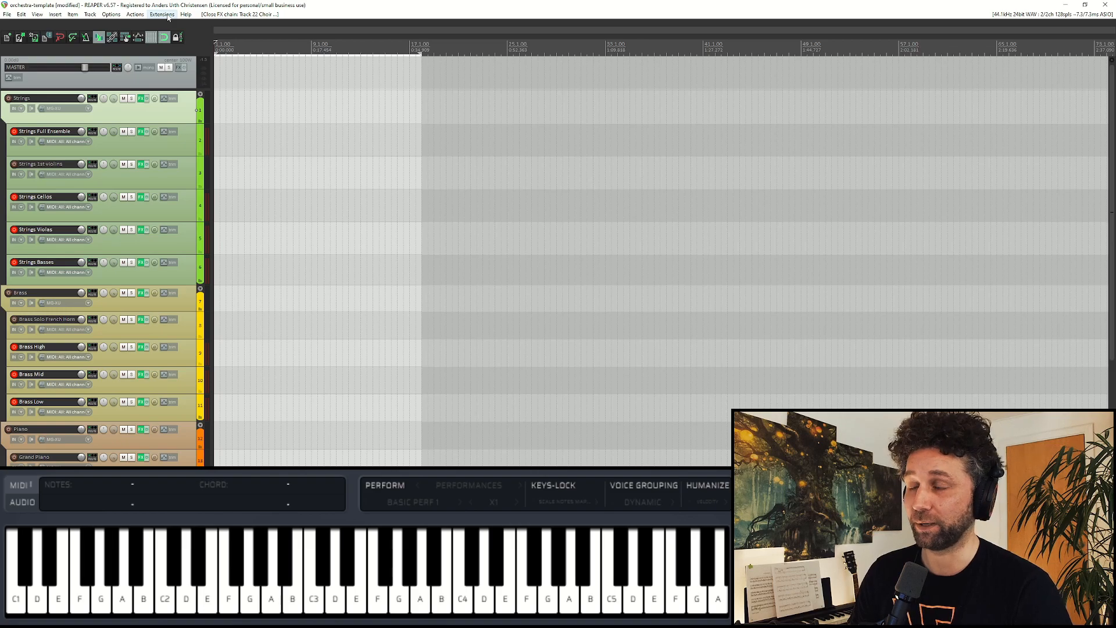
Open Extensions > Auto Color/Icon/Layout to view the six existing track colour rules.
left_click(162, 14)
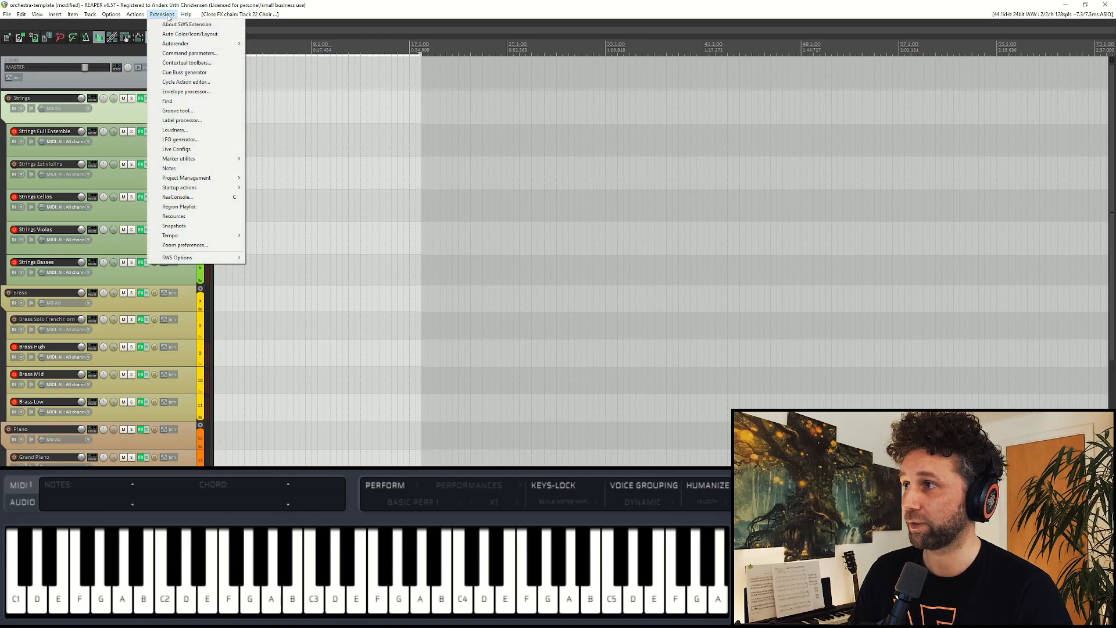
mouse_move(190, 33)
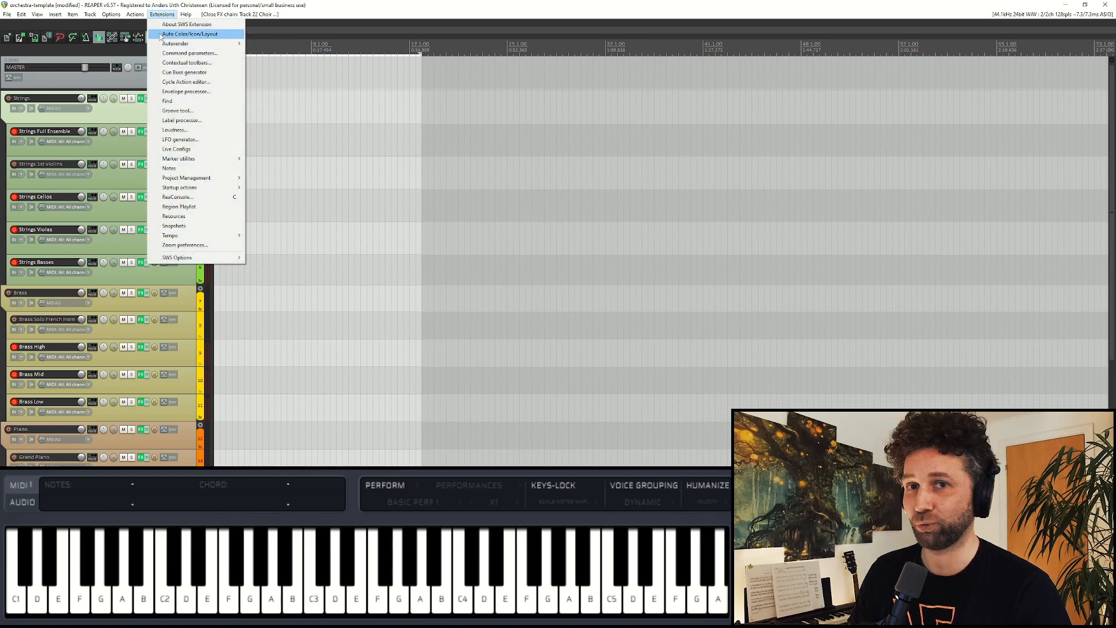
left_click(191, 33)
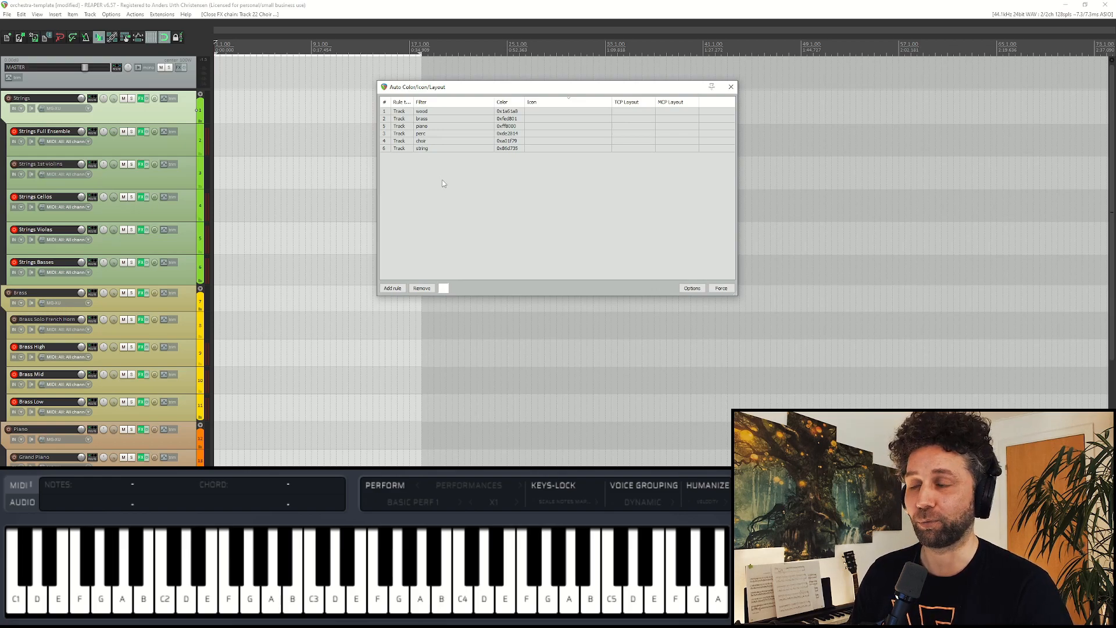
mouse_move(393, 288)
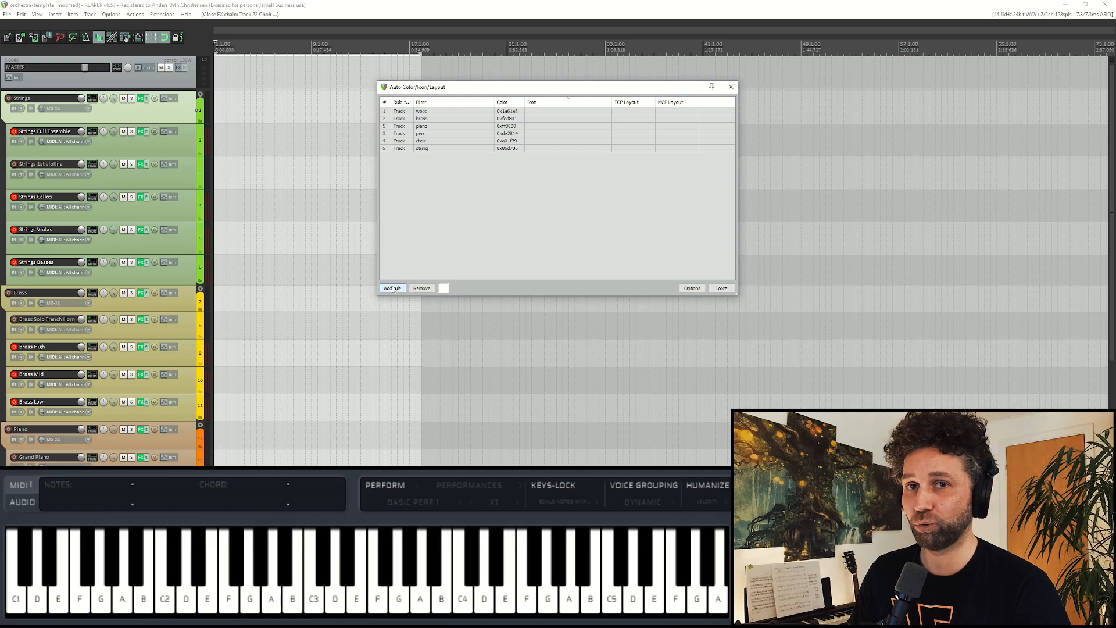
Add a seventh rule with filter 'drums' and colour cyan.
left_click(392, 288)
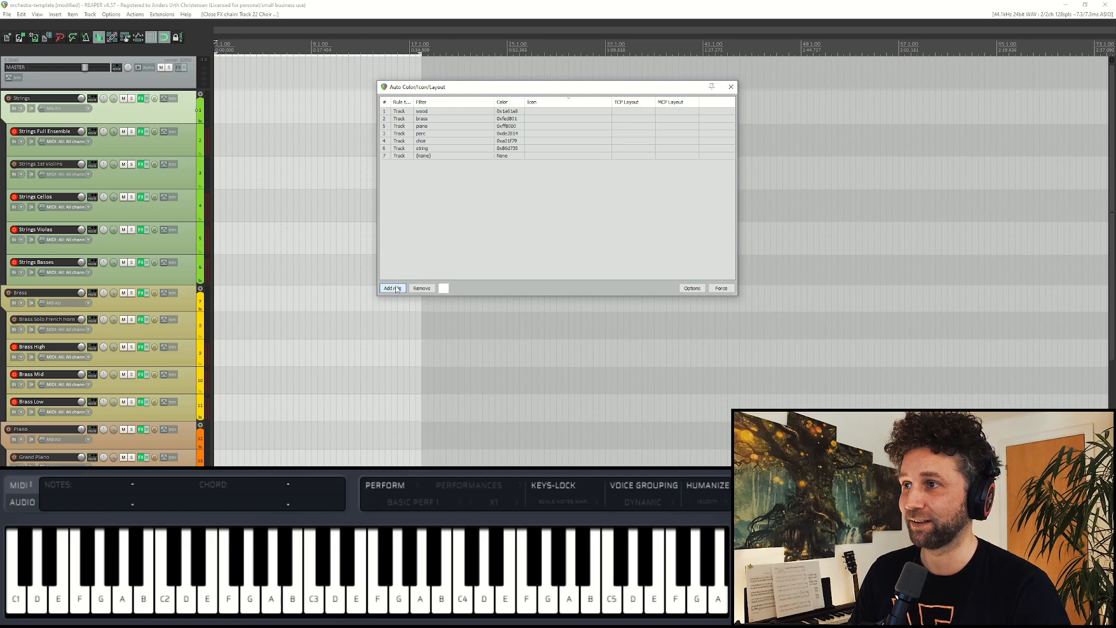
double_click(421, 156)
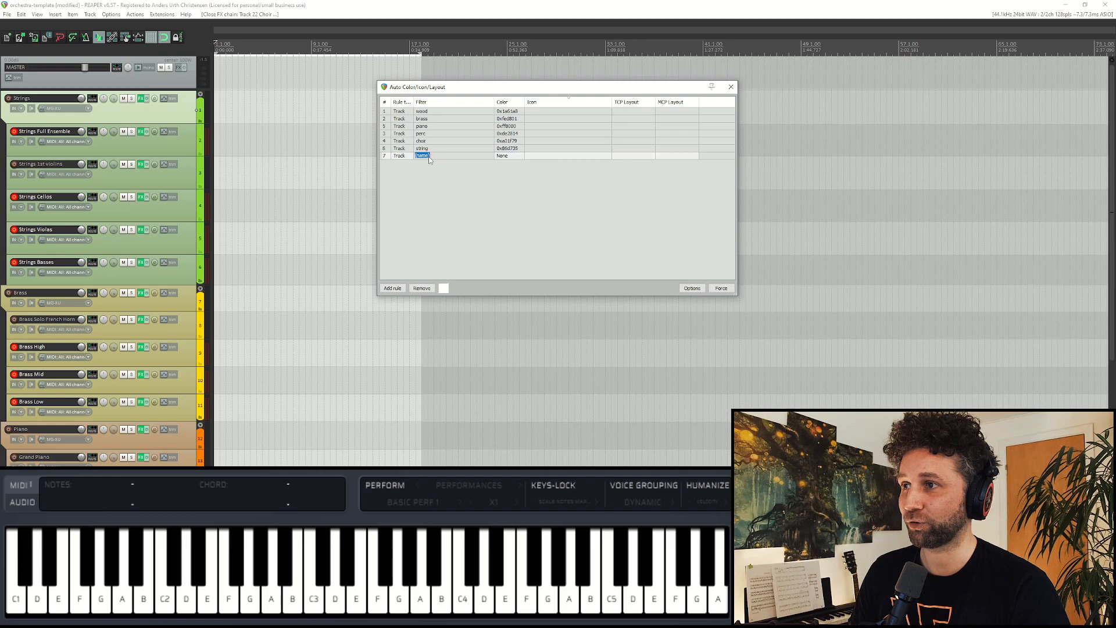
mouse_move(440, 159)
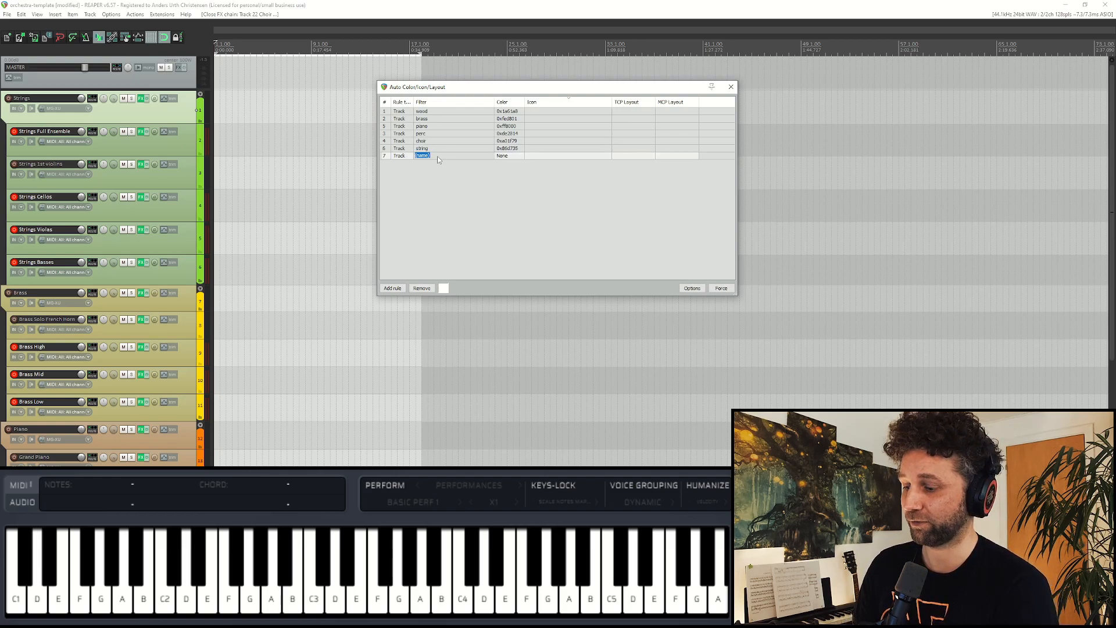
type("drums")
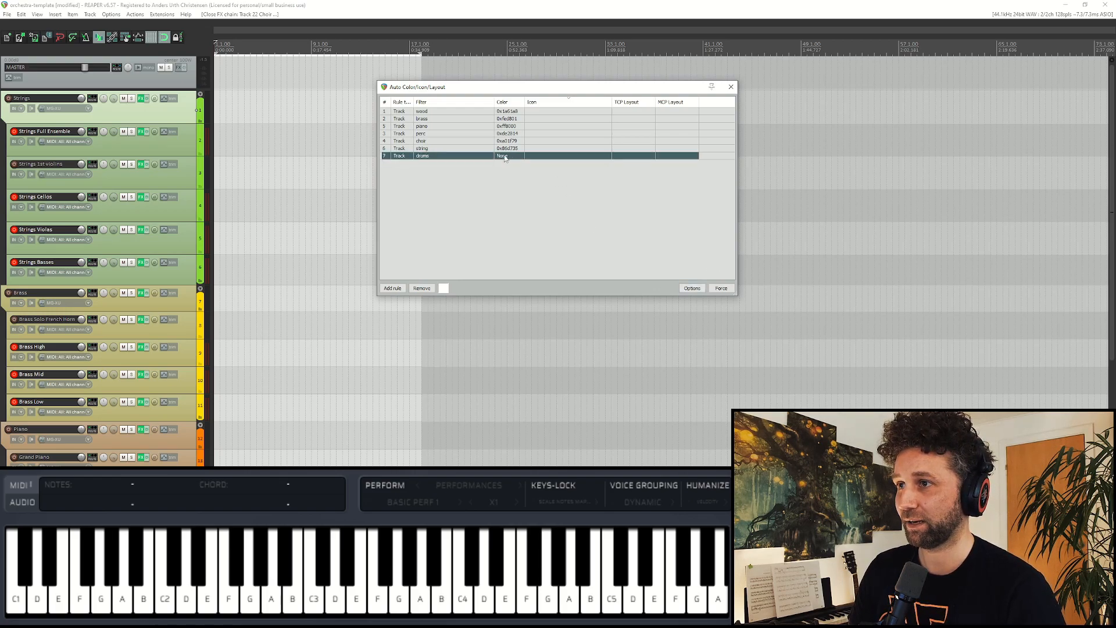
left_click(506, 156)
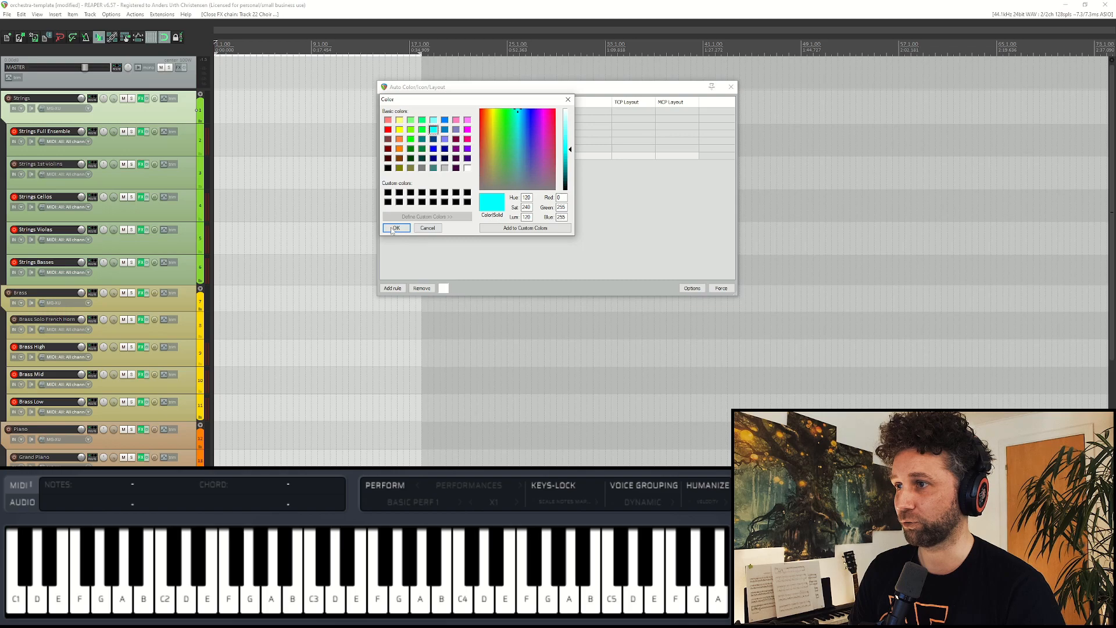
left_click(396, 228)
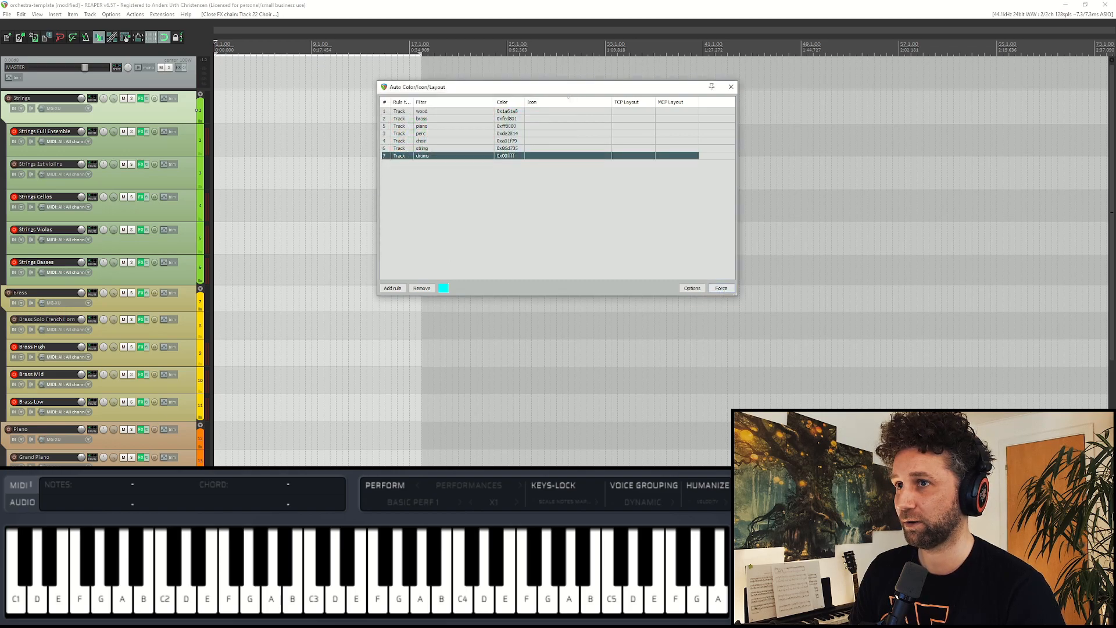
Insert a new track after Strings Full Ensemble and name it 'drums'.
right_click(107, 132)
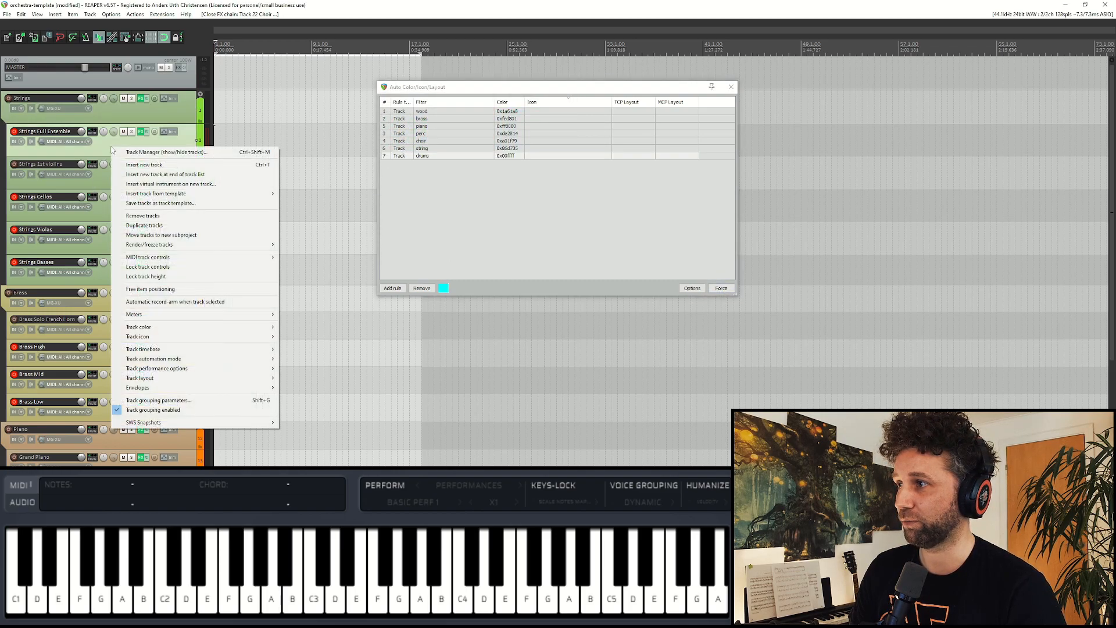
left_click(144, 164)
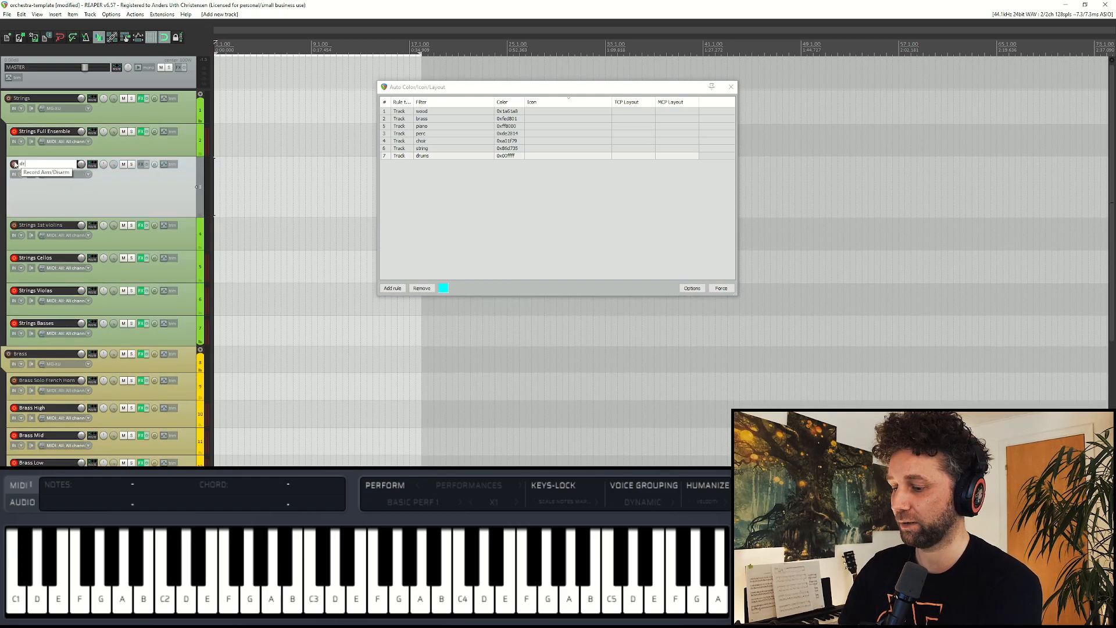
type("drums")
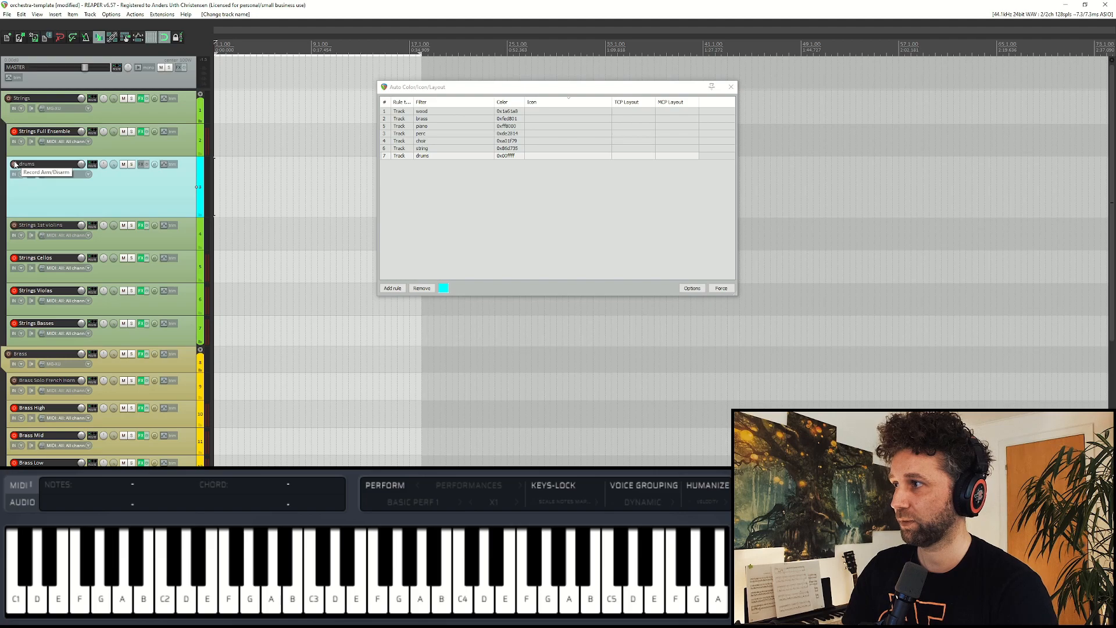
mouse_move(153, 213)
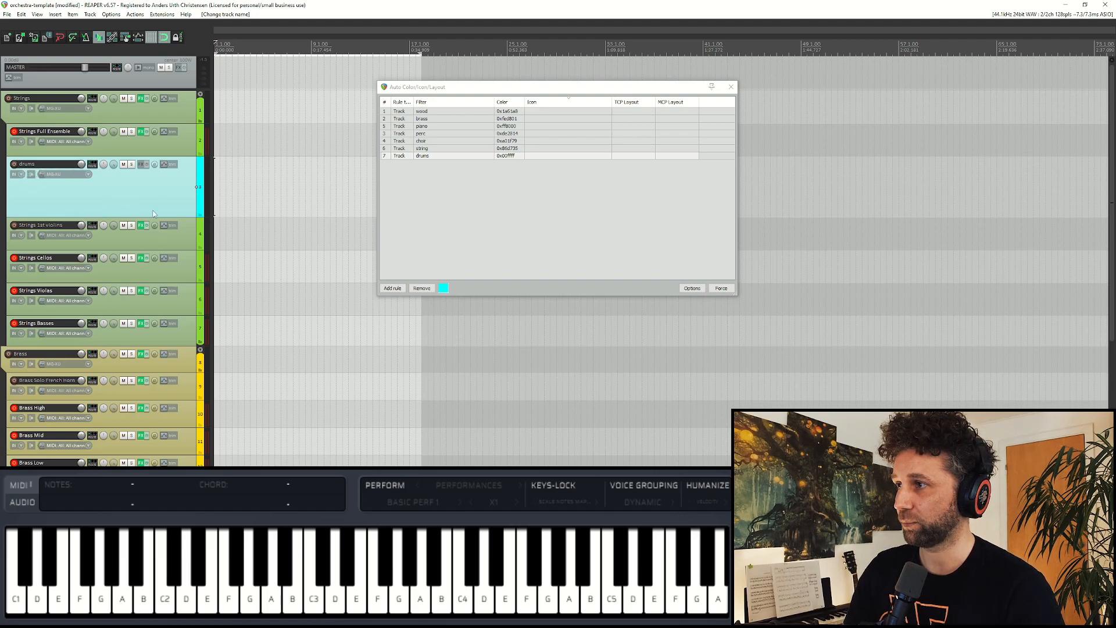
mouse_move(107, 193)
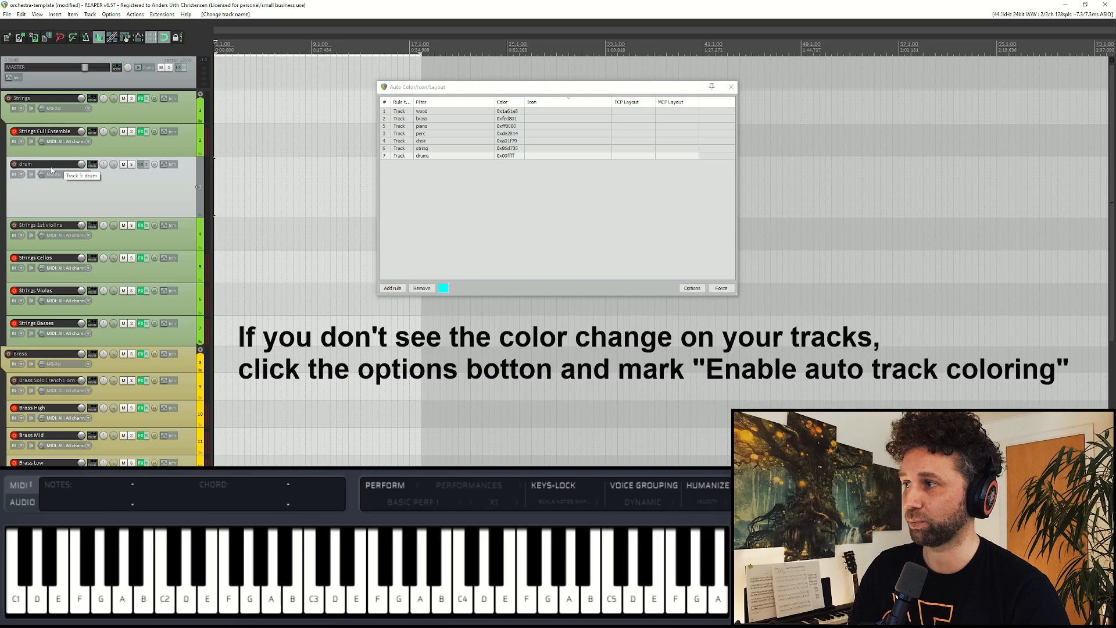
Change the seventh rule's filter text from 'drums' to 'drum'.
left_click(431, 156)
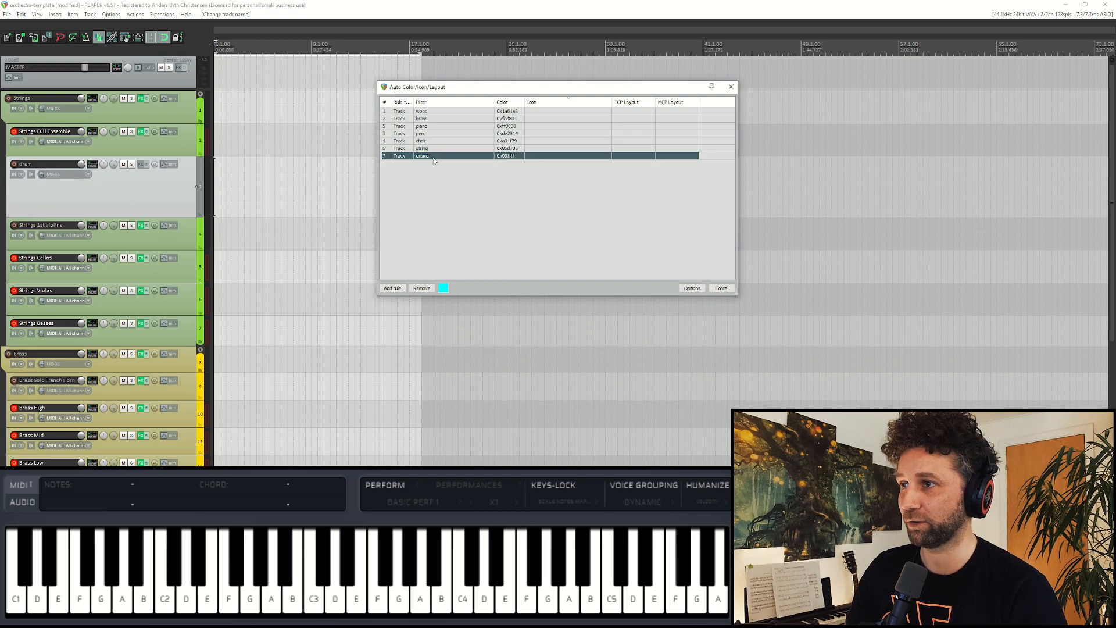
double_click(421, 156)
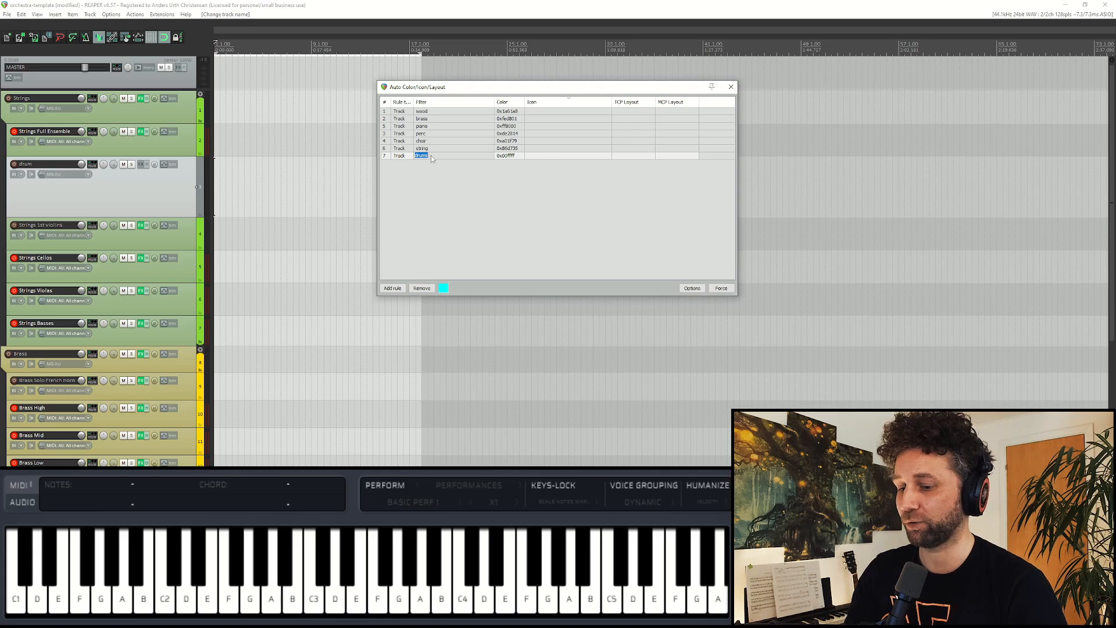
type("drum")
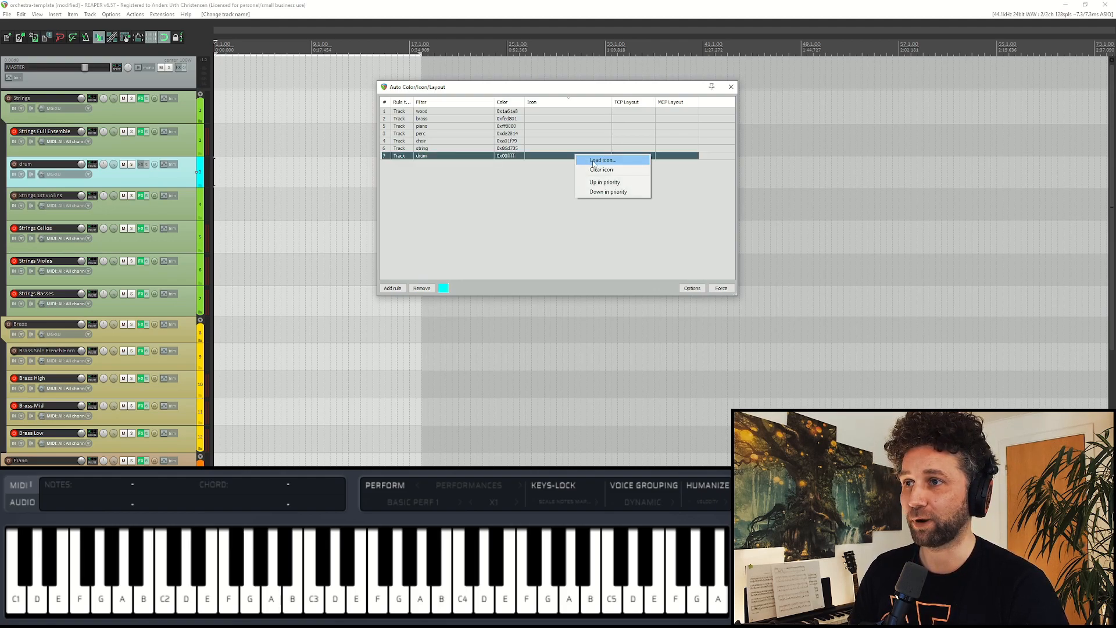
left_click(602, 159)
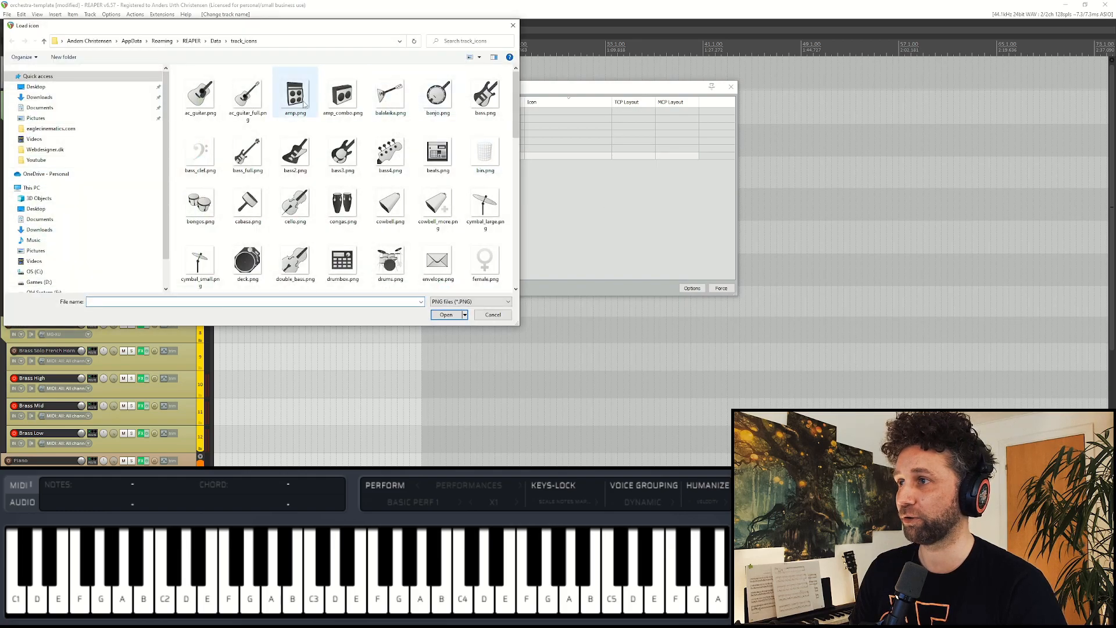
left_click(486, 206)
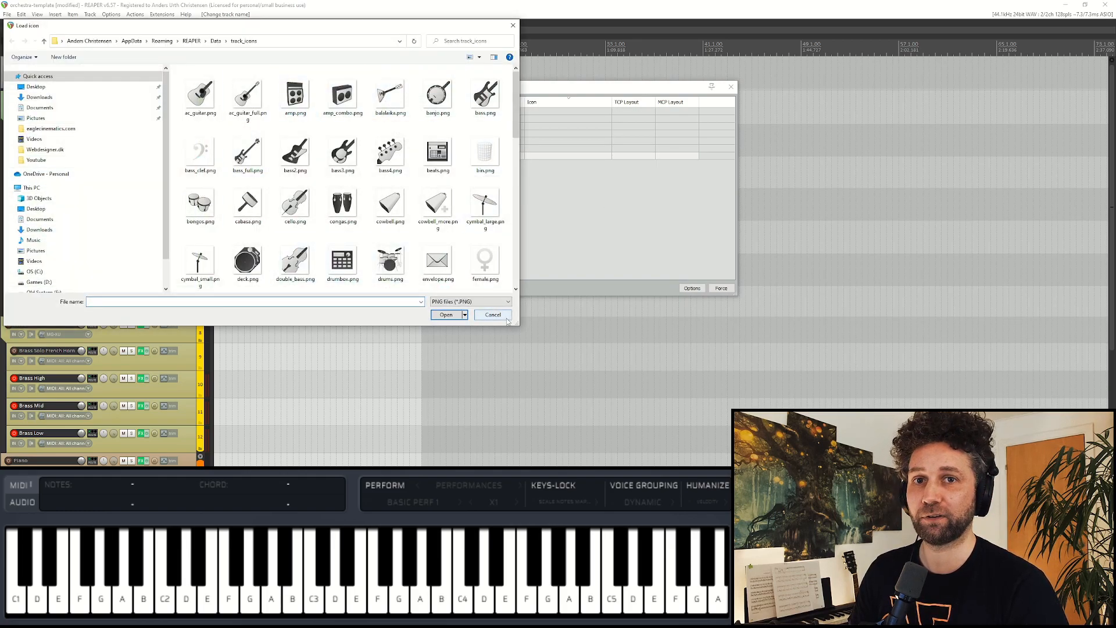
left_click(492, 314)
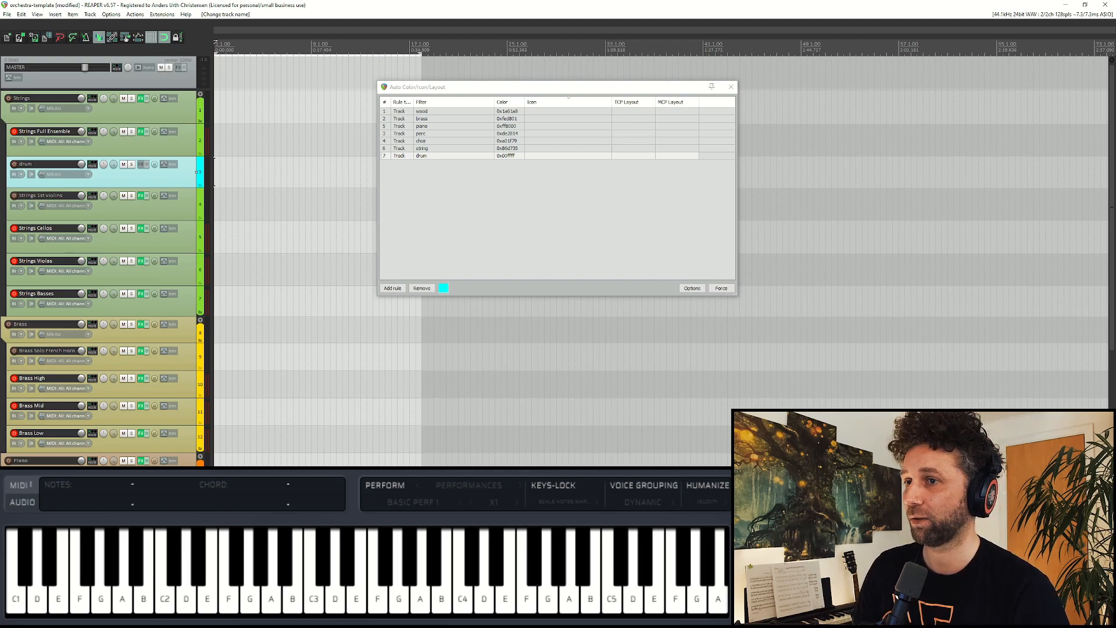
Close the Auto Color/Icon/Layout window.
left_click(731, 86)
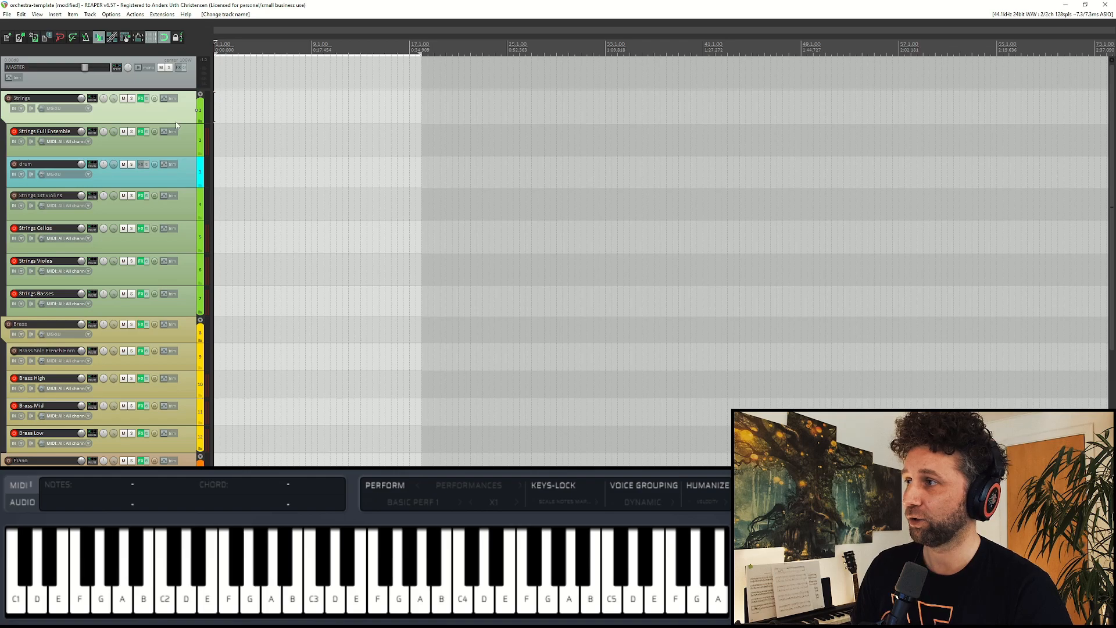
mouse_move(182, 120)
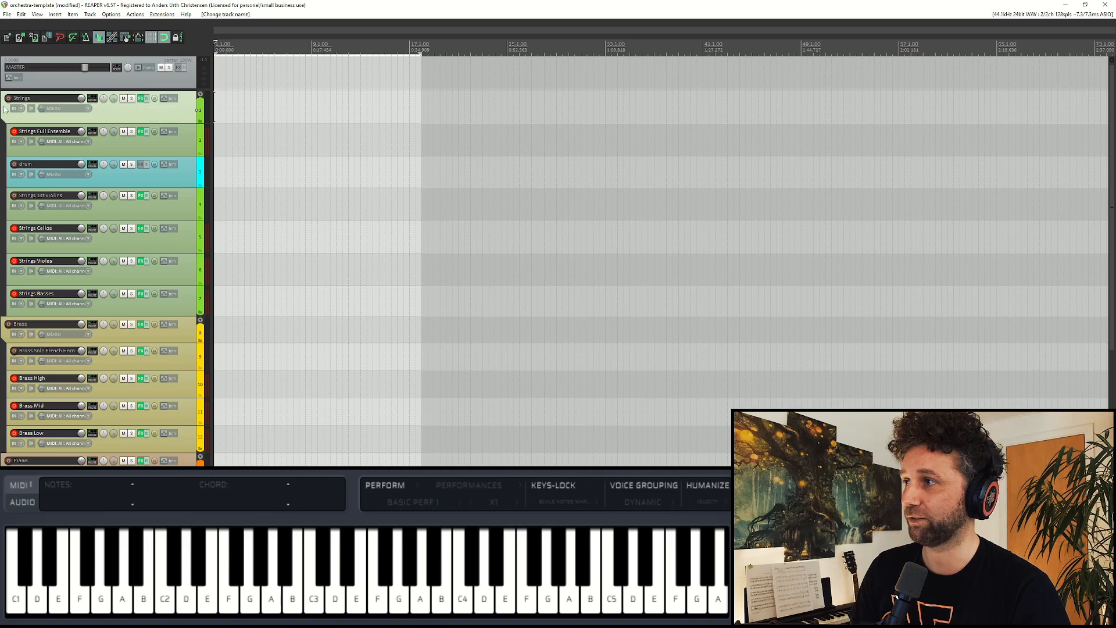
left_click(143, 97)
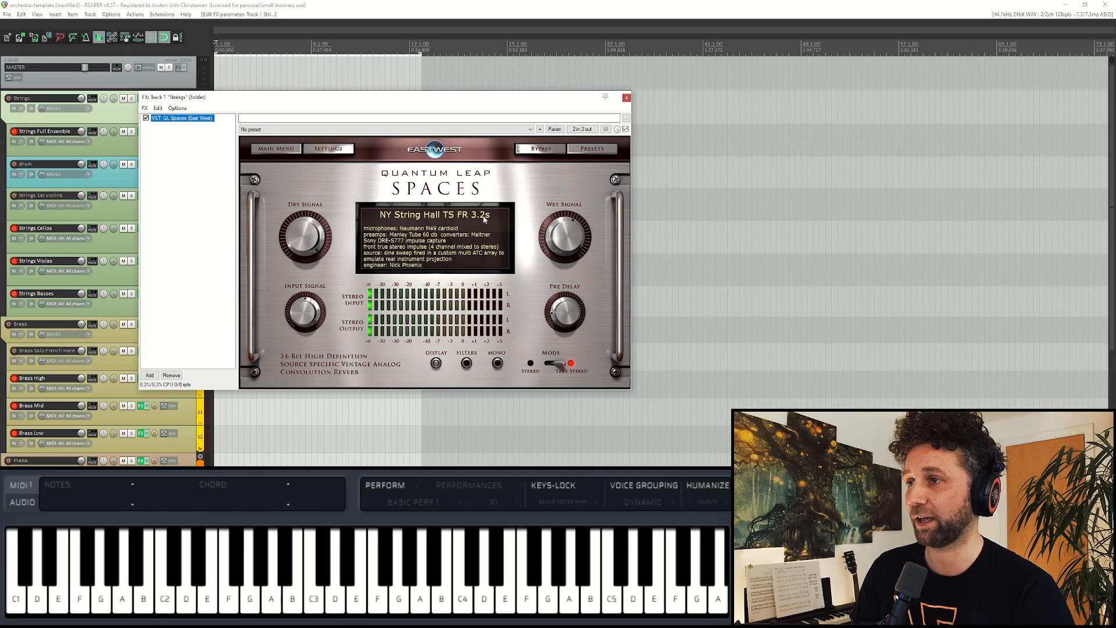
mouse_move(412, 225)
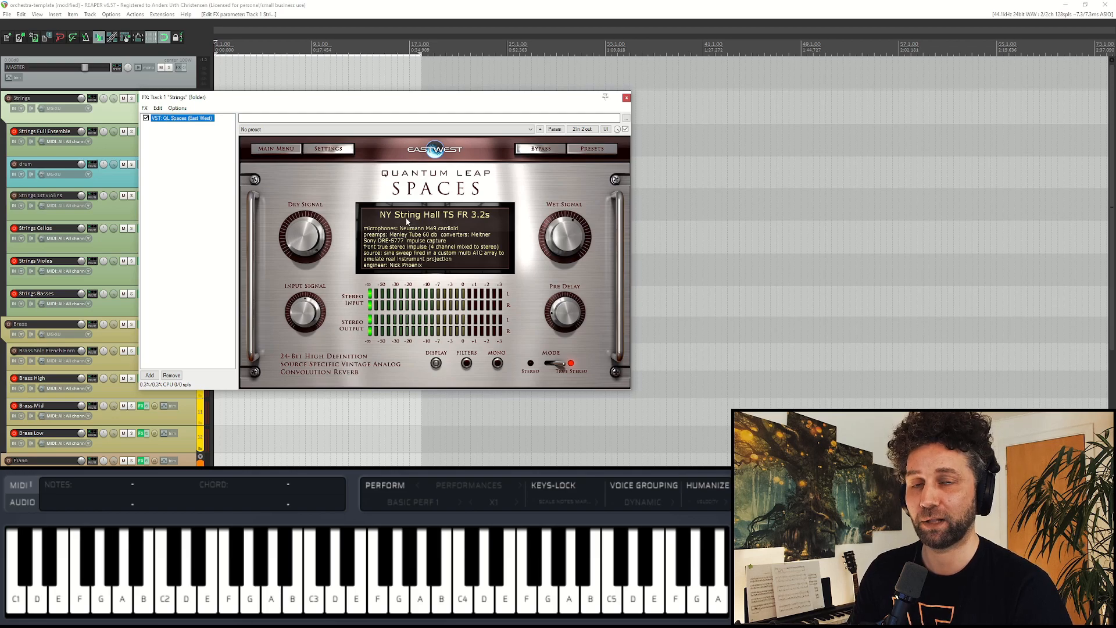
mouse_move(527, 222)
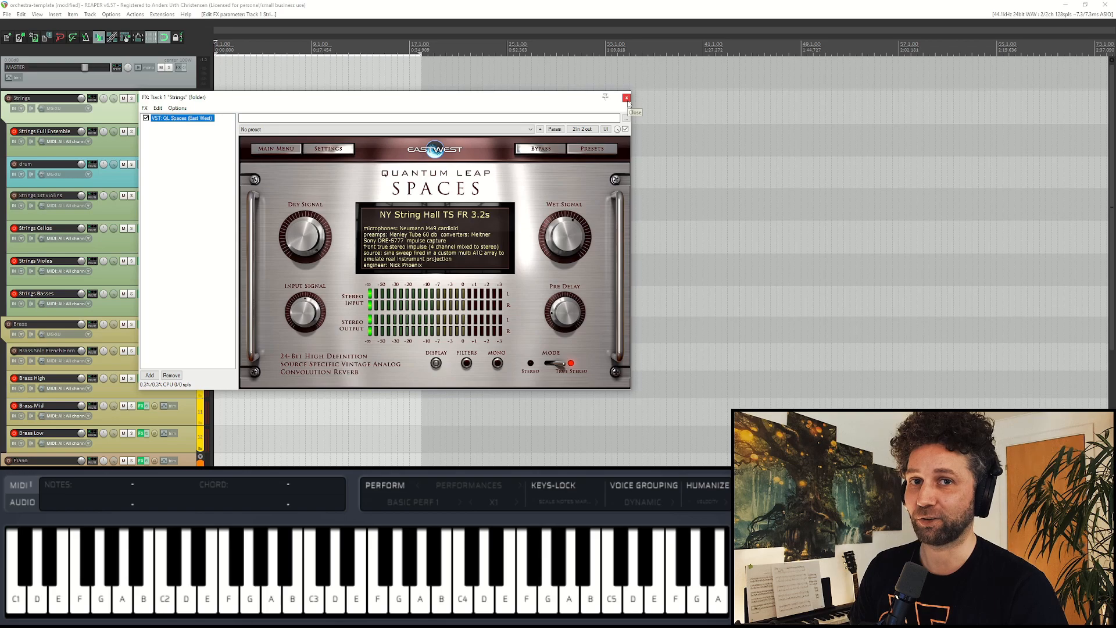
left_click(627, 97)
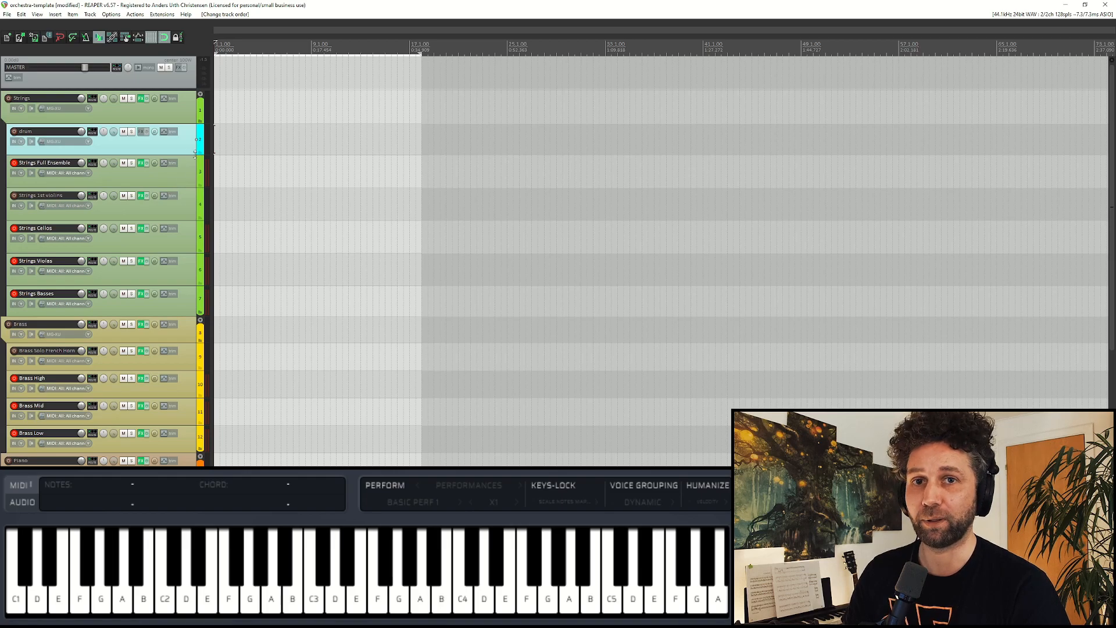
scroll("down", 3)
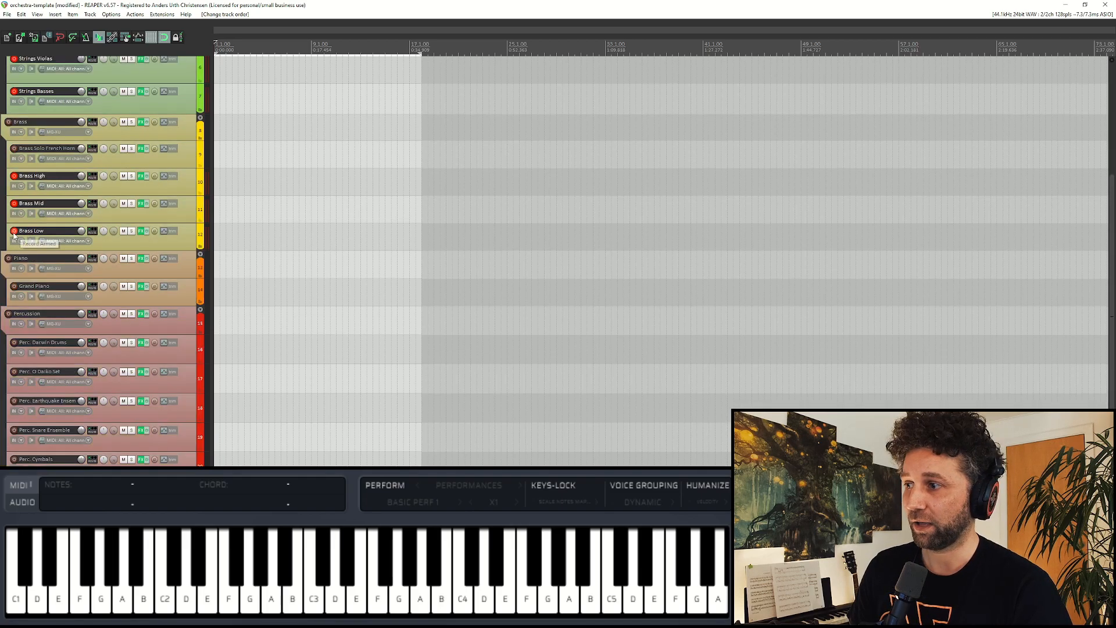
scroll("down", 3)
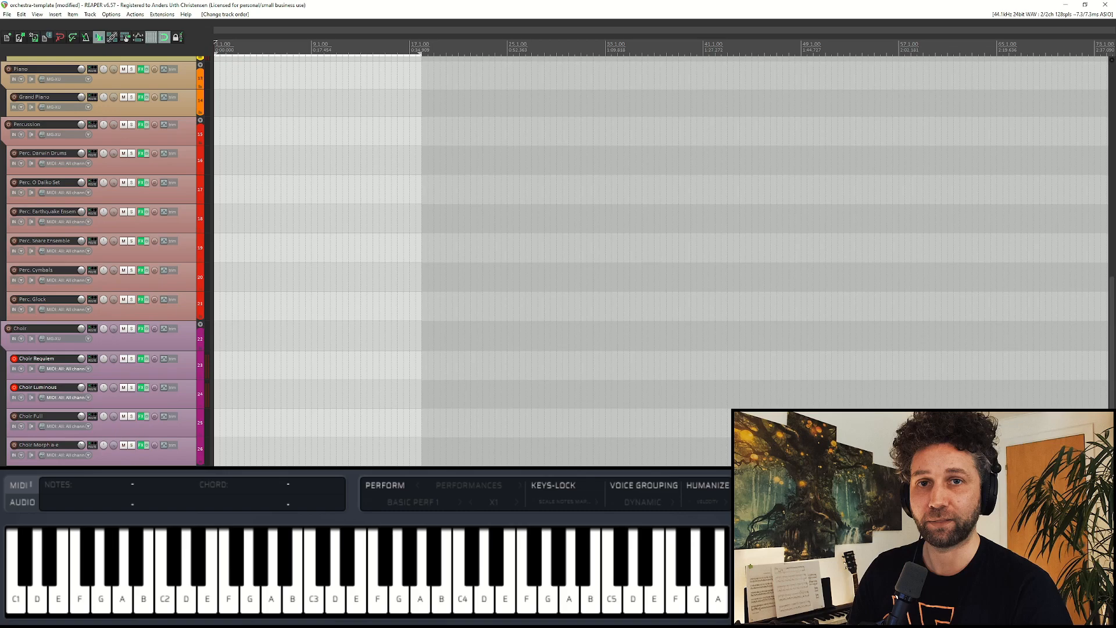
scroll("up", 3)
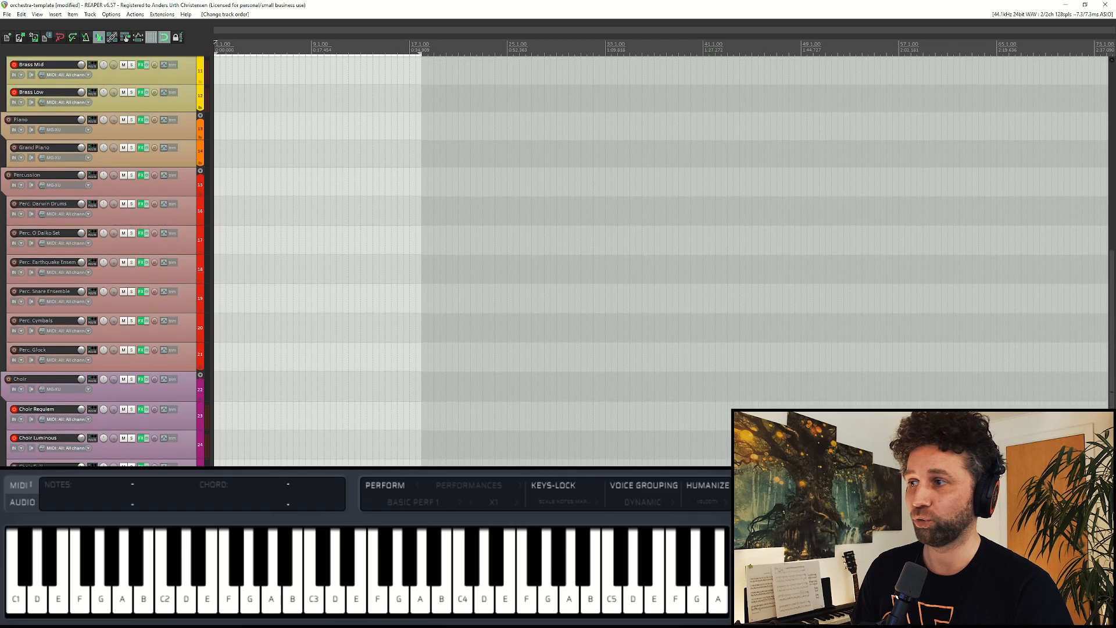
scroll("up", 3)
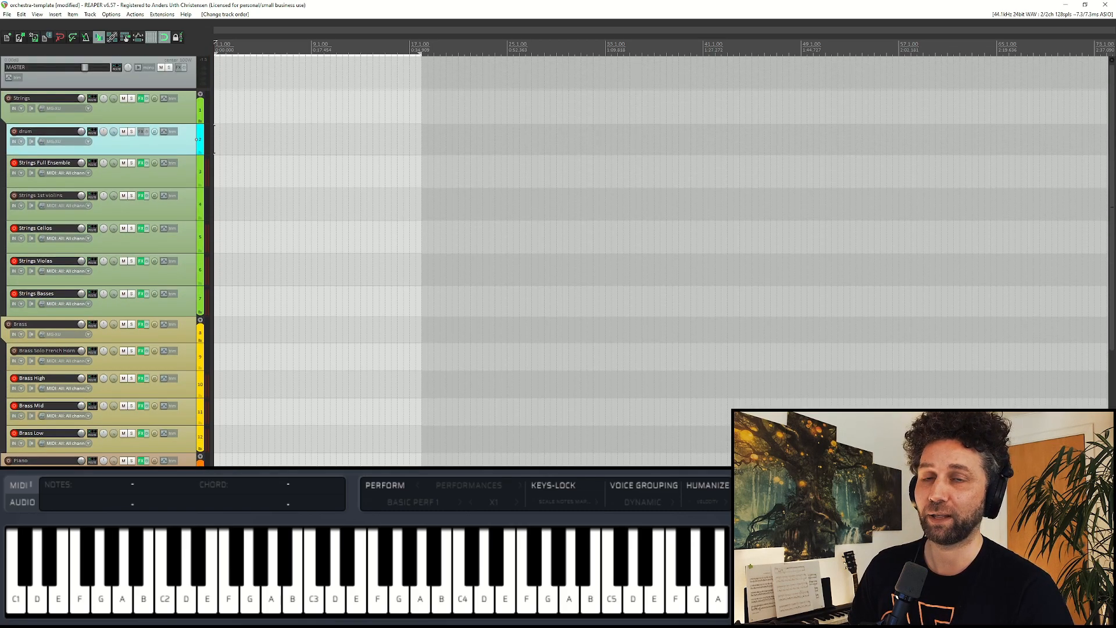
mouse_move(7, 325)
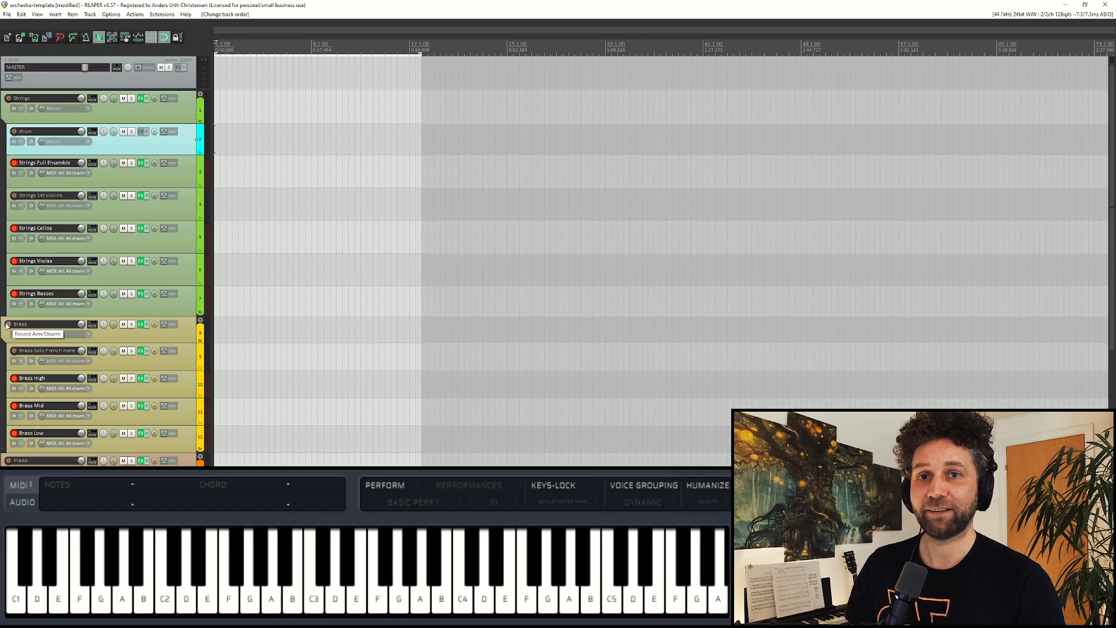